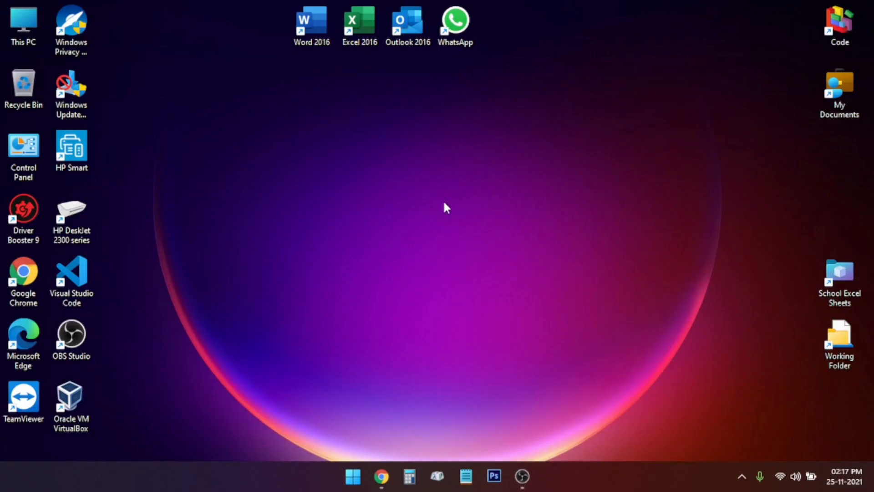
mouse_move(339, 391)
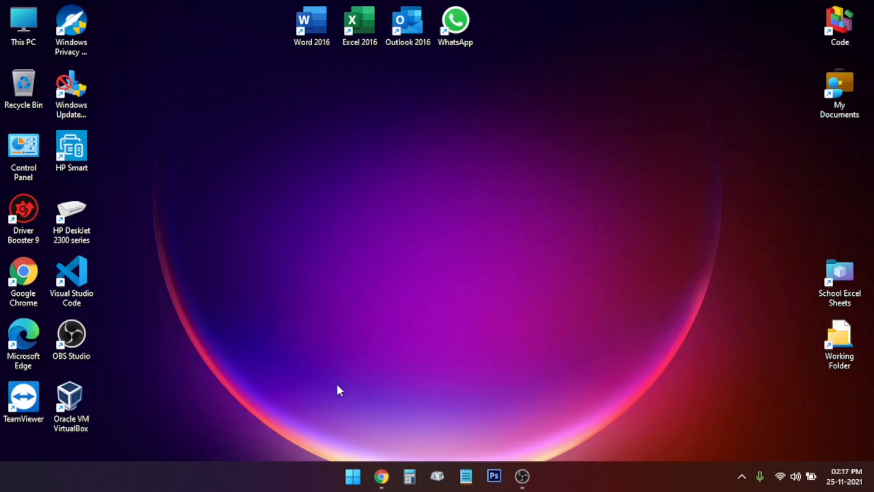
Launch PC Health Check and run the Windows 11 compatibility check
left_click(353, 477)
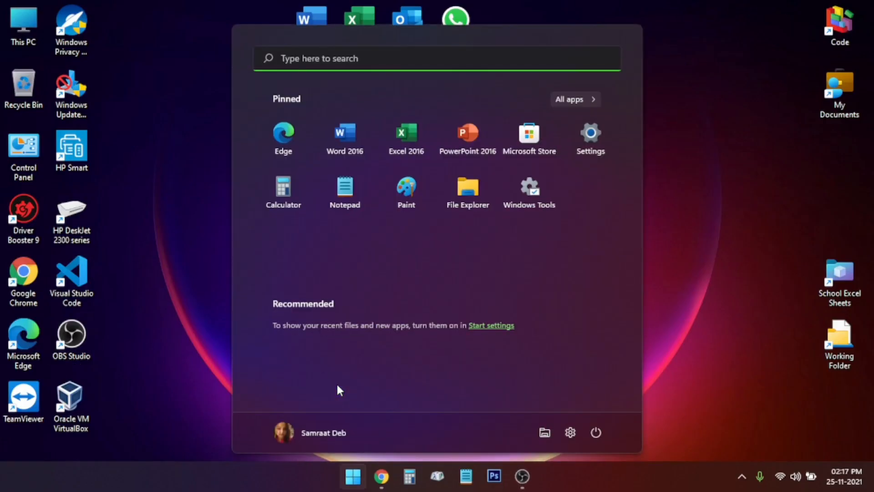
type("pc")
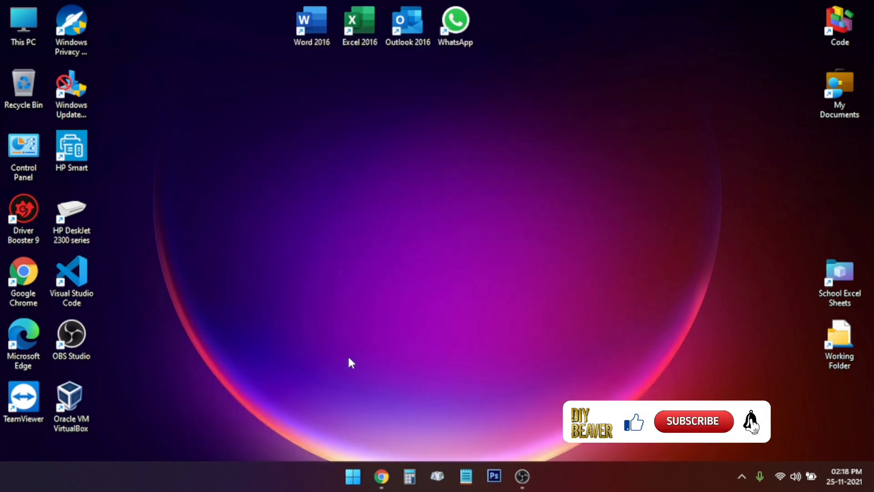
mouse_move(357, 338)
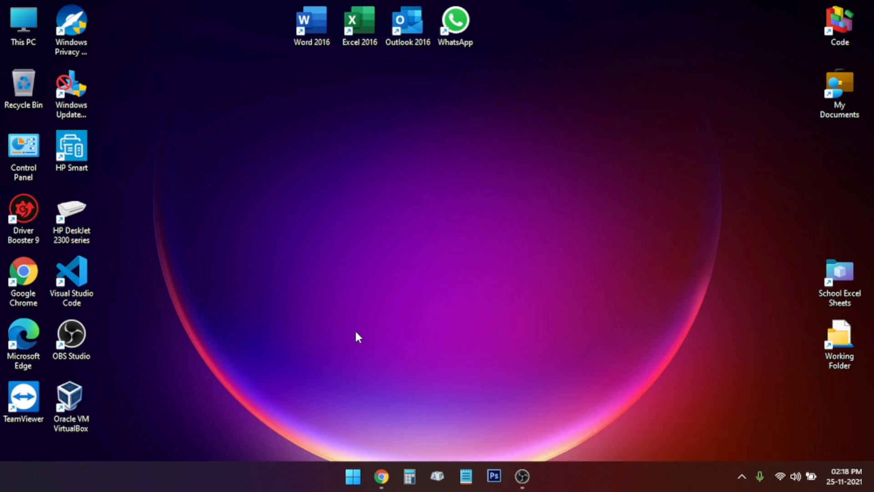
left_click(534, 489)
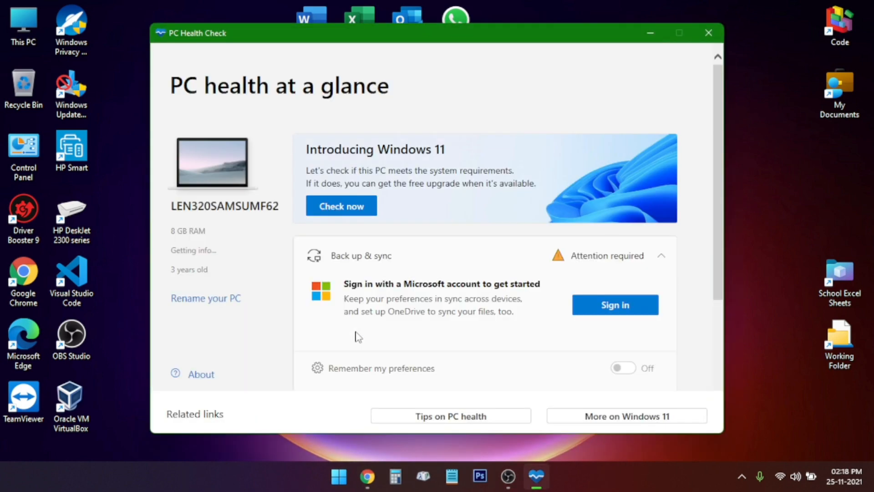
left_click(341, 205)
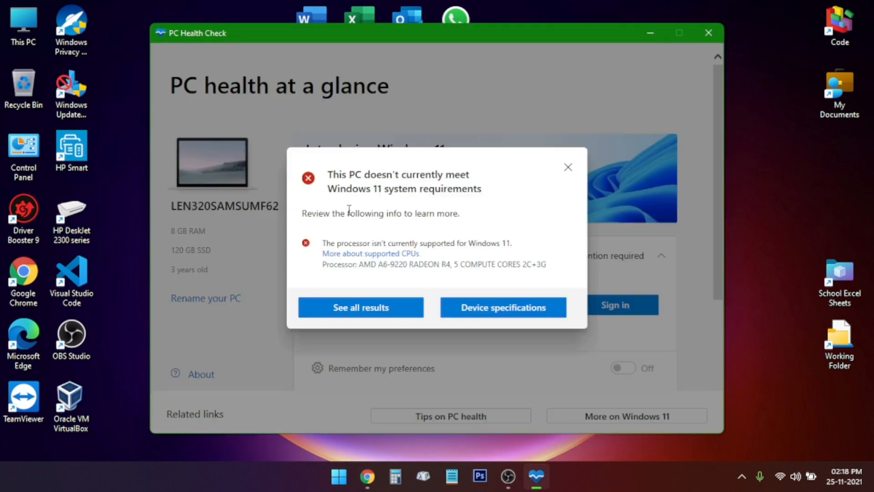
Review all results showing the unsupported processor, then close PC Health Check
left_click(361, 307)
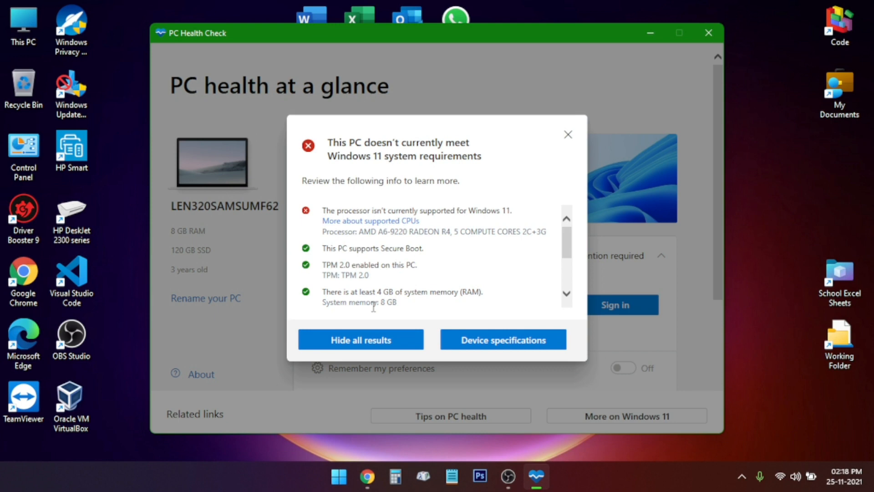
mouse_move(444, 213)
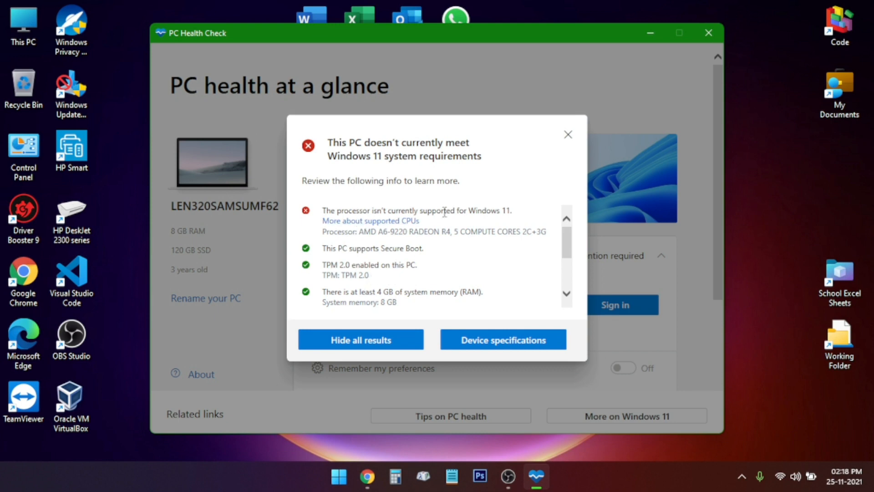
scroll("down", 3)
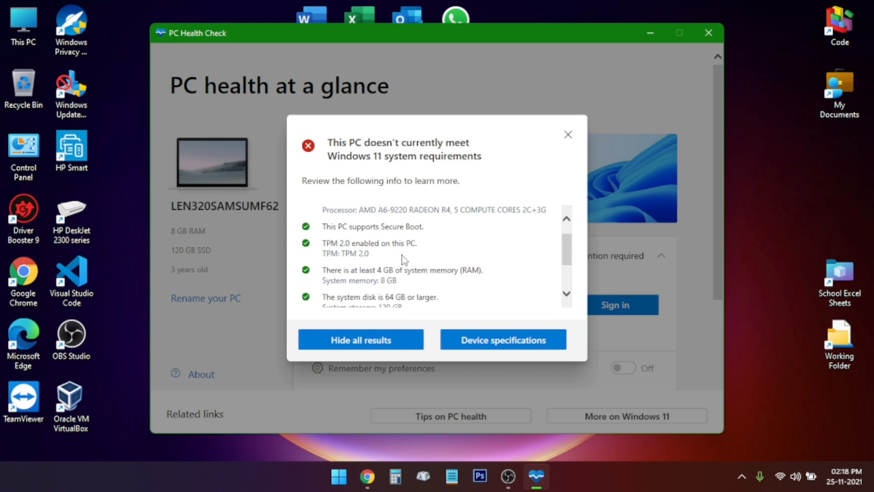
scroll("down", 3)
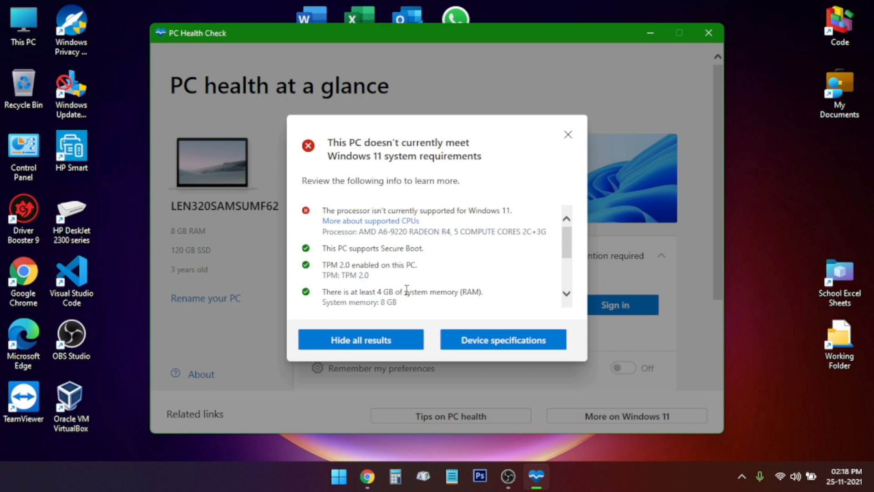
mouse_move(569, 138)
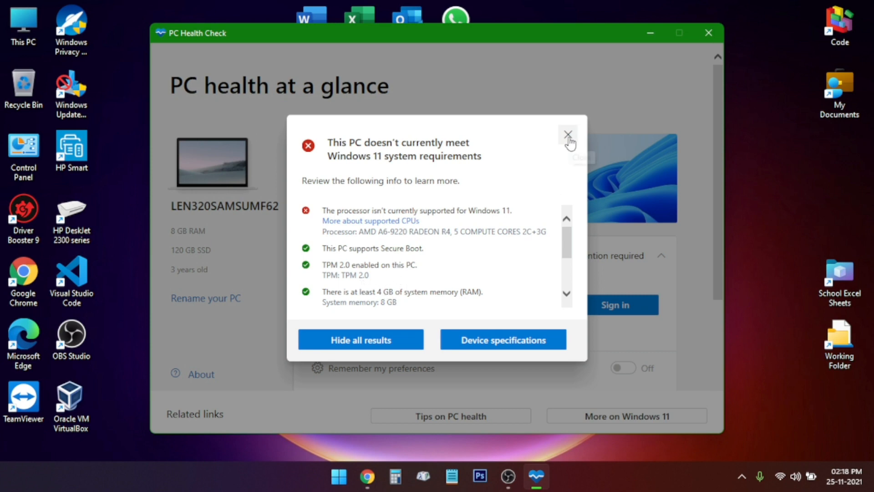
left_click(567, 135)
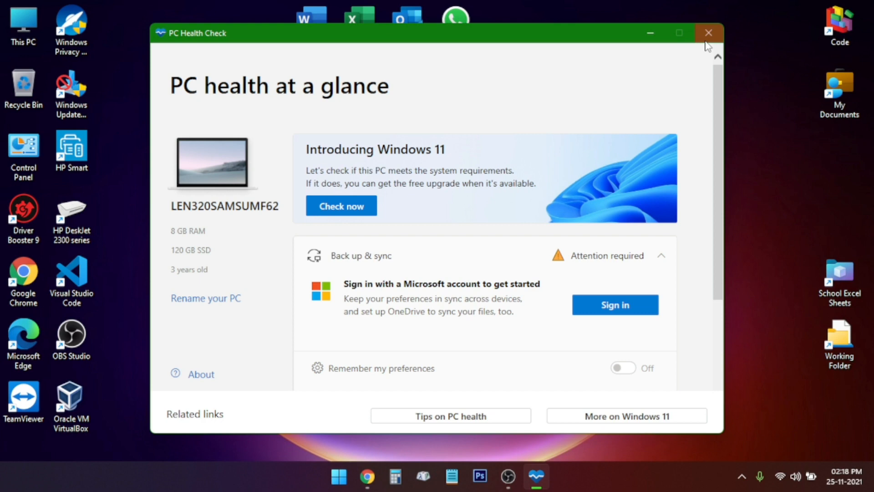
left_click(709, 33)
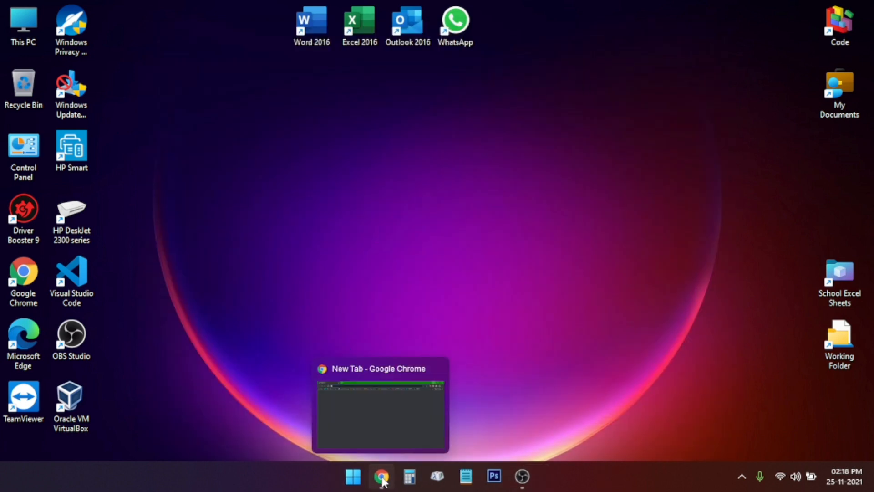
On Microsoft's download page, request the Windows 11 English International 64-bit ISO
left_click(379, 489)
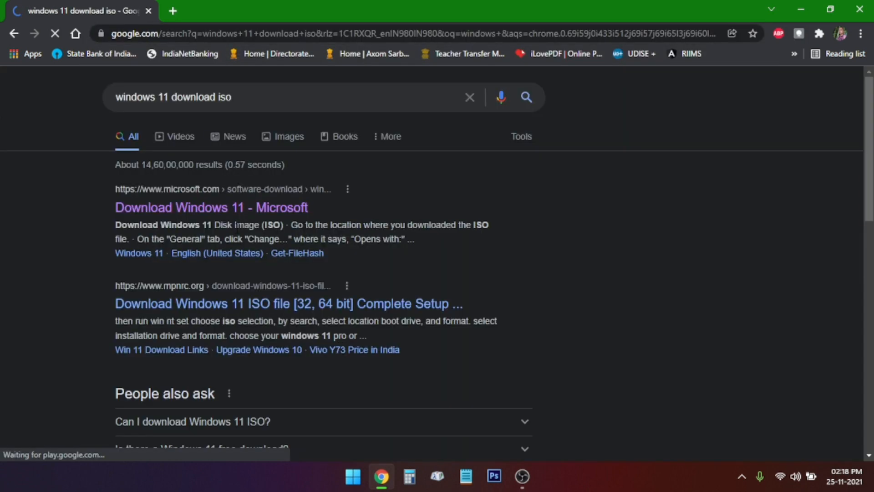
left_click(211, 207)
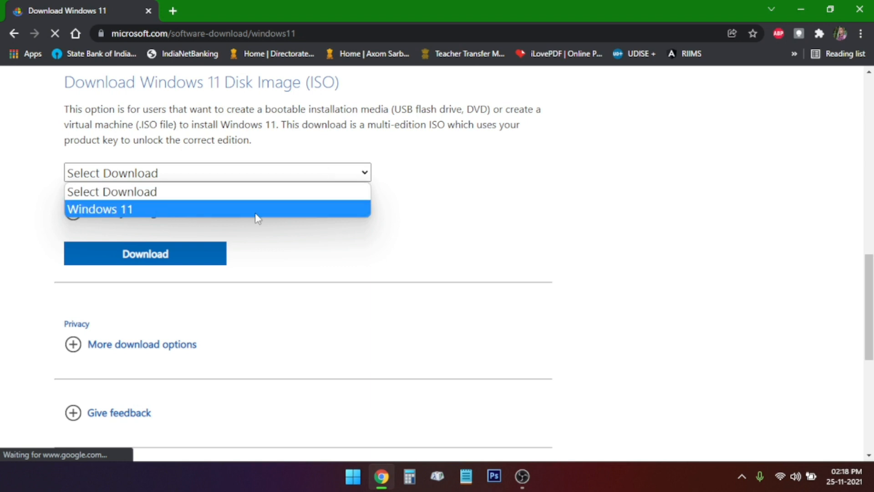
left_click(100, 209)
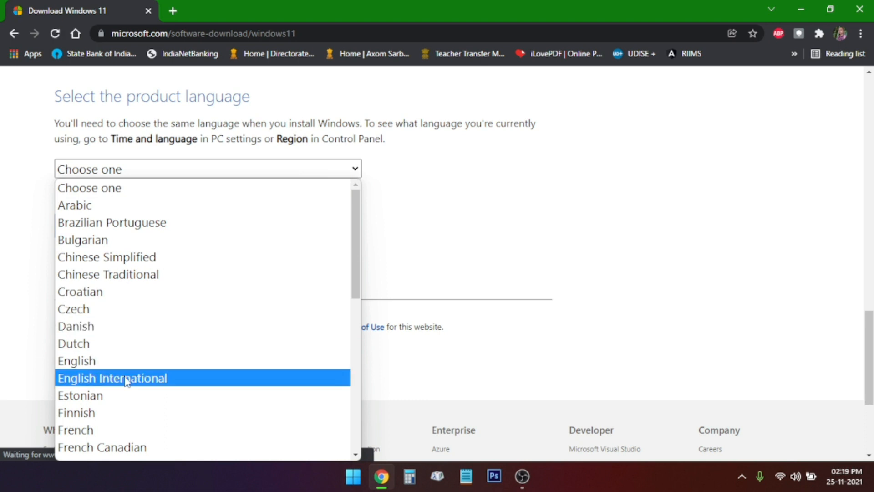
left_click(113, 378)
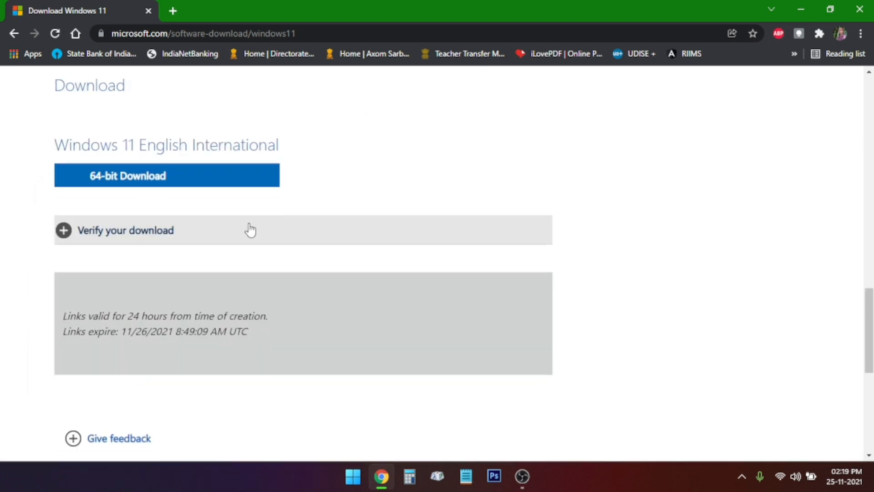
mouse_move(222, 177)
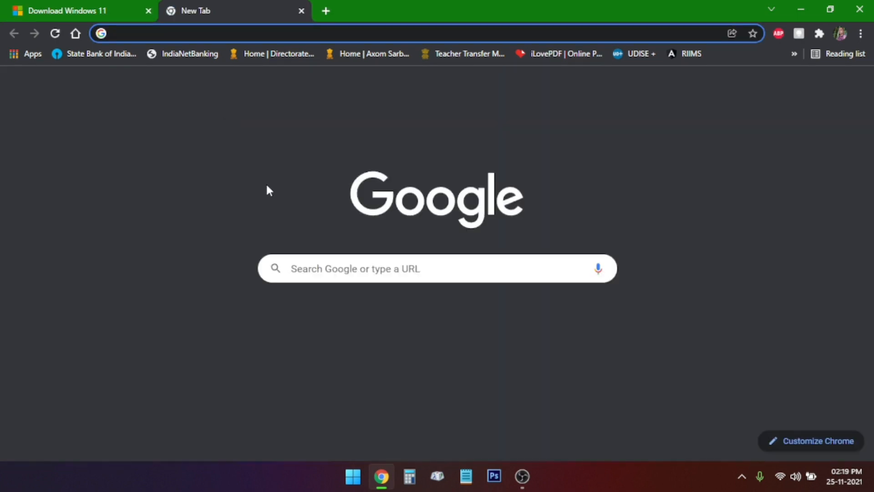
Search Google for 'rufus' and open the official rufus.ie website
type("rufus")
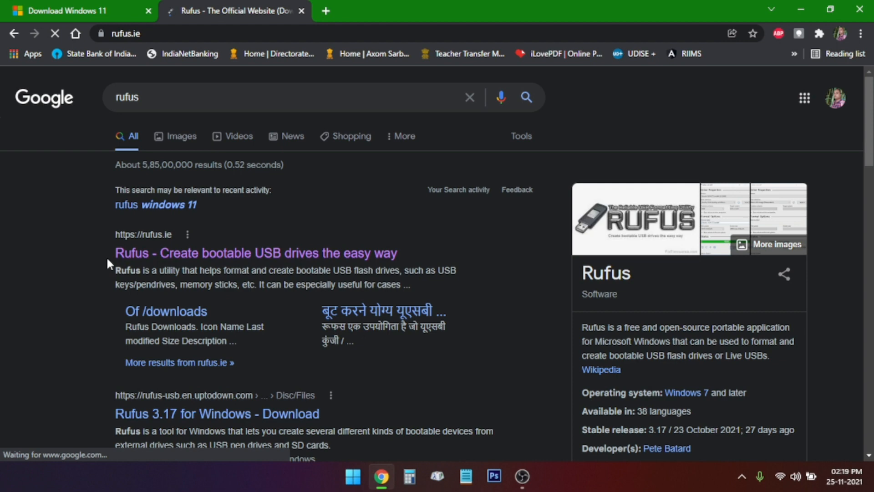
left_click(257, 253)
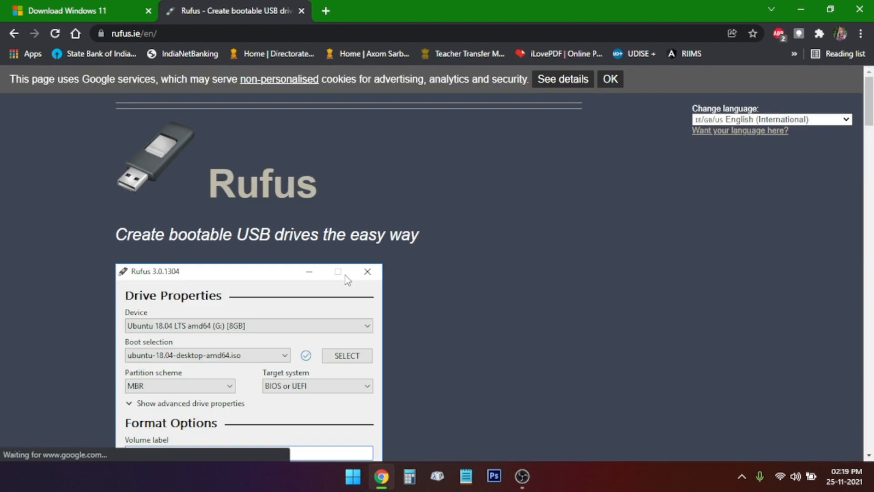
scroll("down", 3)
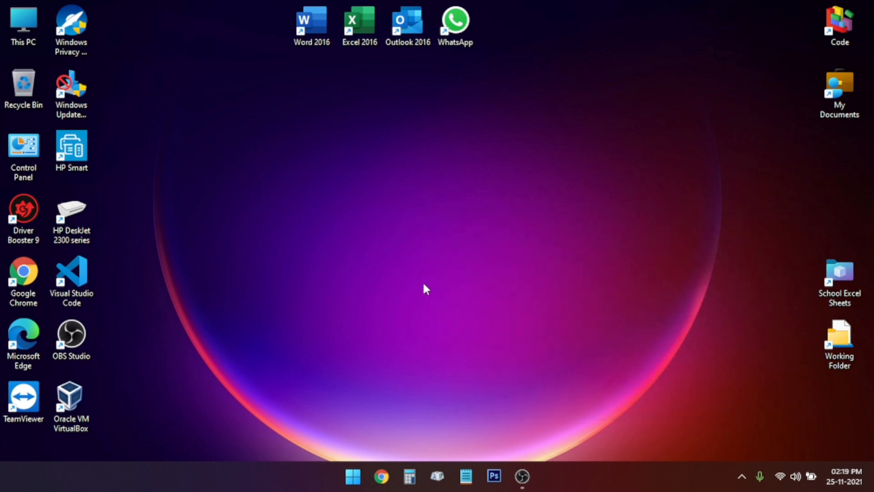
Browse This PC to Data (D:) > Softwares > Disk Image
left_click(22, 22)
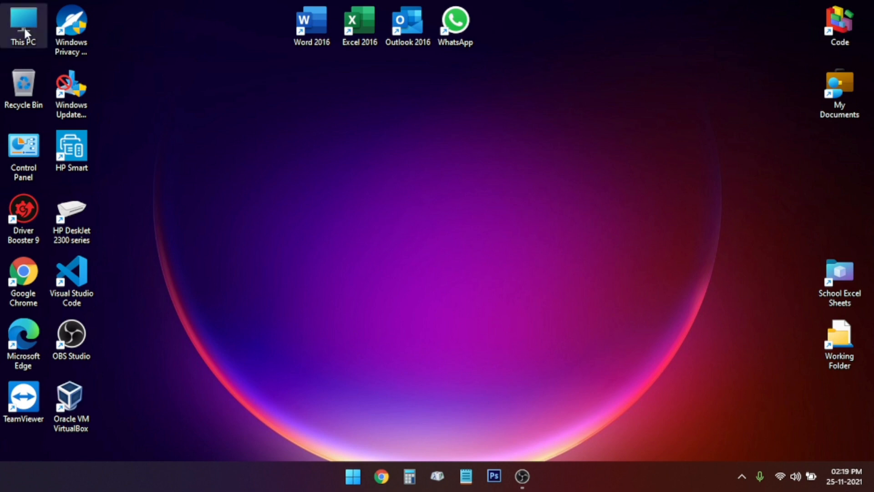
double_click(22, 22)
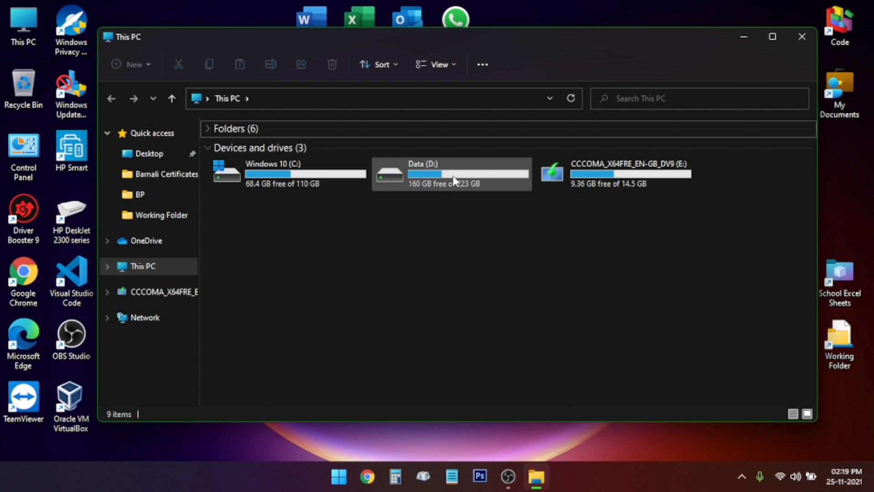
double_click(456, 177)
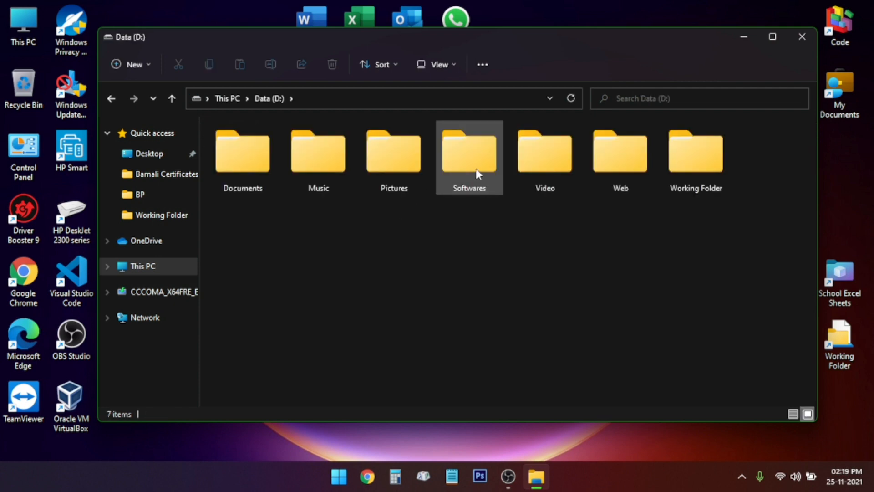
double_click(469, 153)
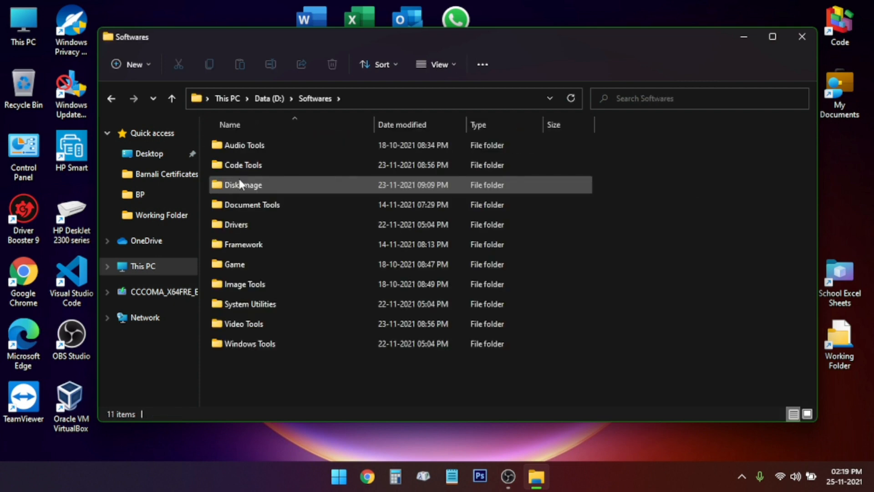
double_click(243, 185)
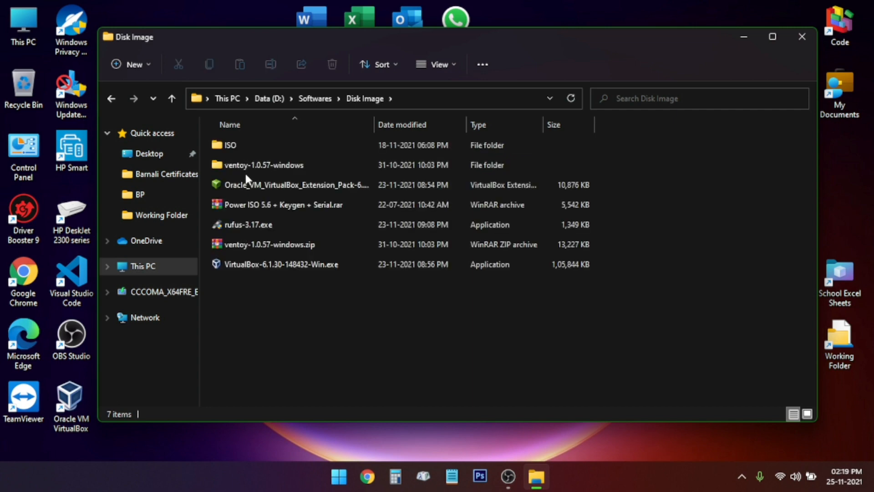
Check the Windows 11 ISO in the ISO folder, then launch rufus-3.17.exe
left_click(295, 185)
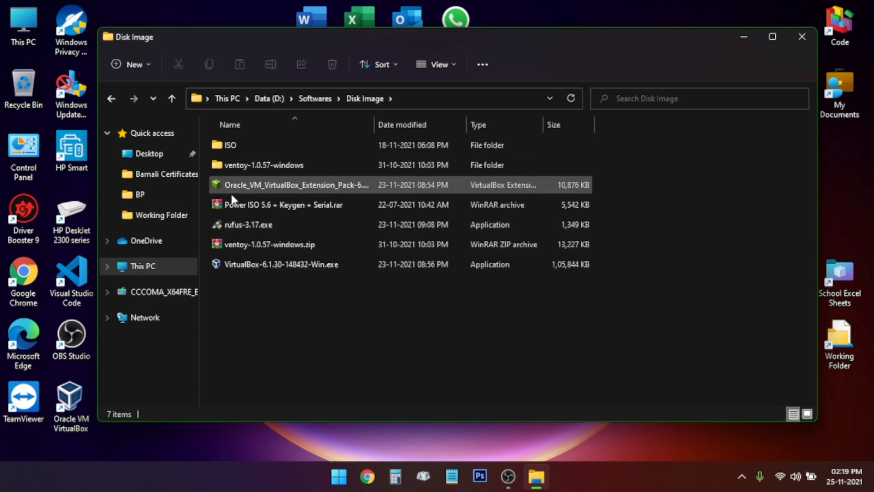
left_click(231, 145)
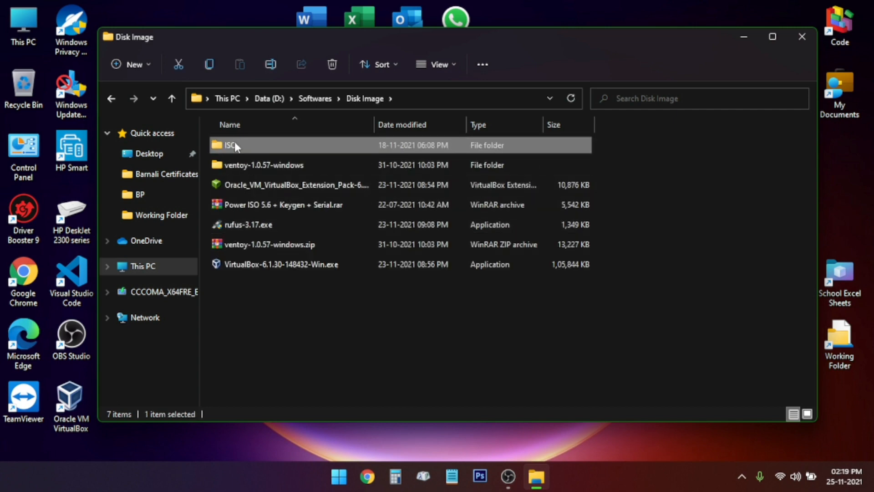
double_click(228, 145)
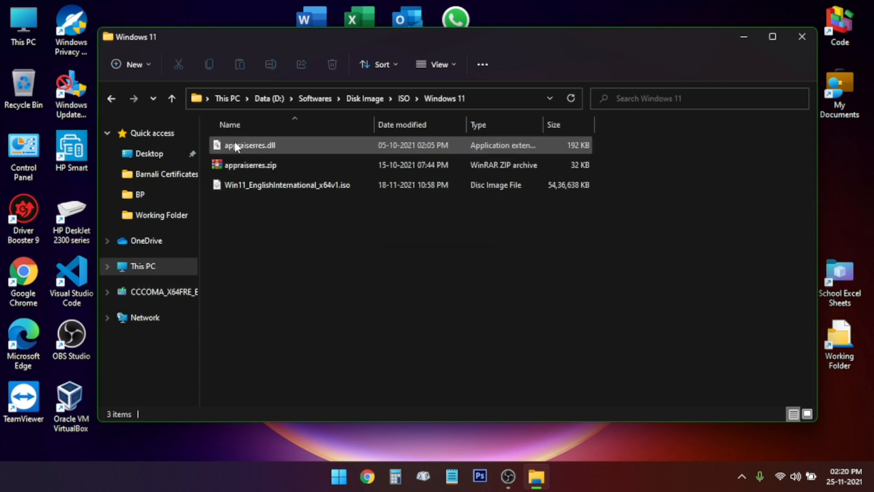
left_click(287, 185)
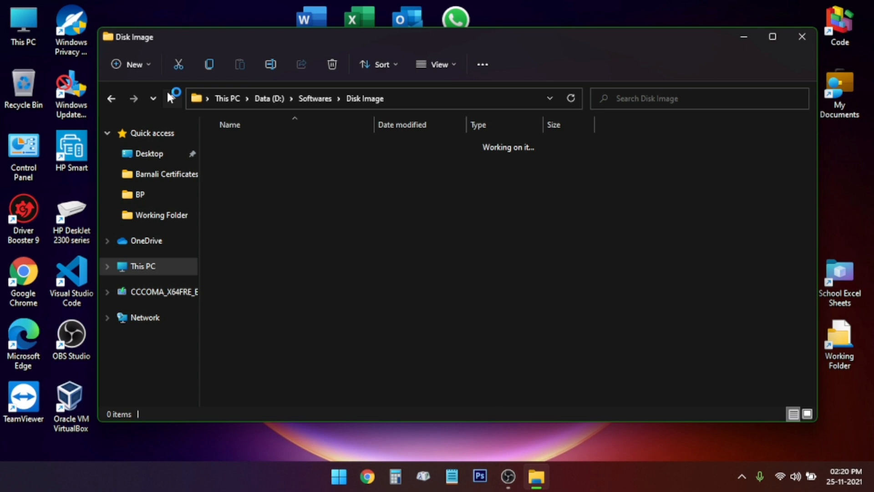
left_click(247, 225)
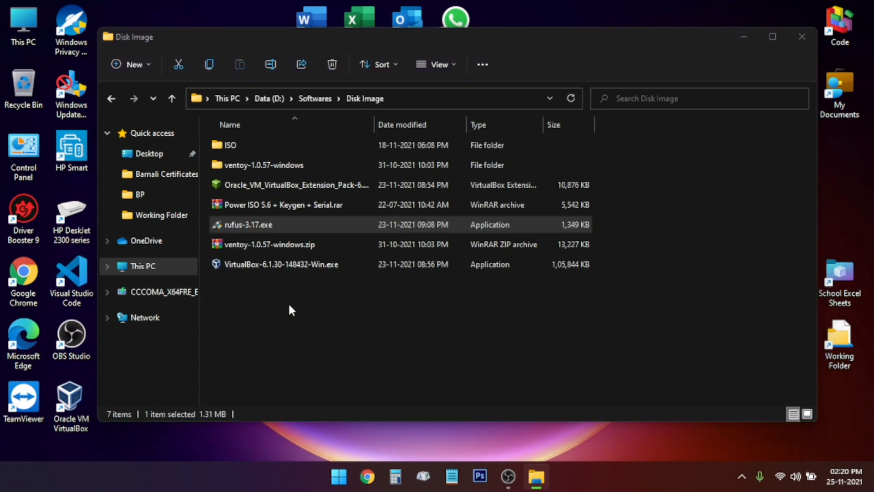
double_click(247, 225)
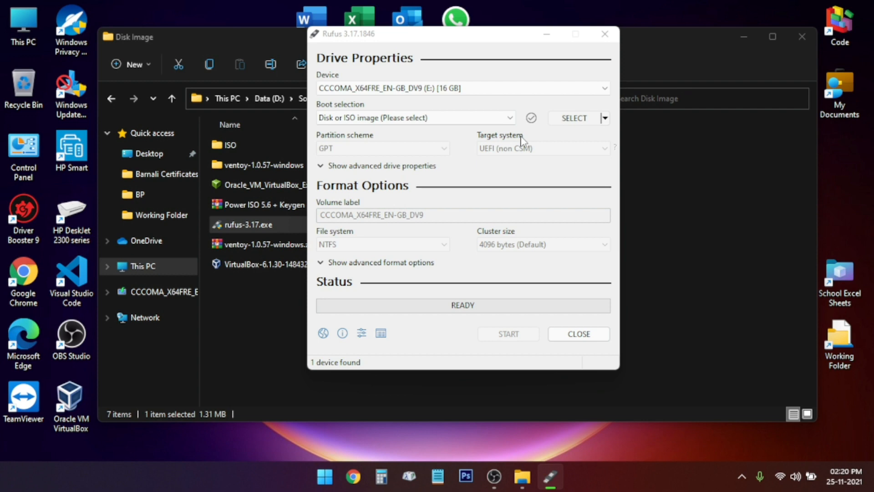
Select Win11_EnglishInternational_x64v1.iso as the Rufus boot image
left_click(574, 118)
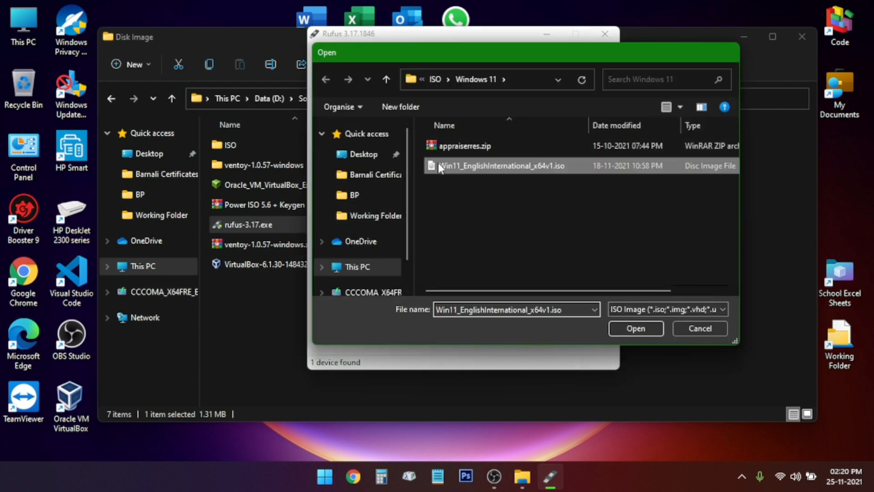
left_click(636, 328)
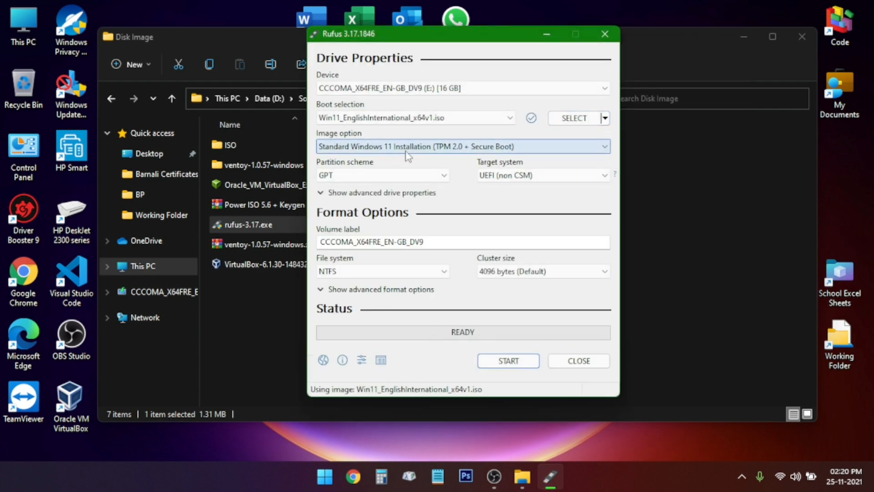
Choose Extended Windows 11 Installation (no TPM / no Secure Boot), then close the Disk Image window
left_click(462, 146)
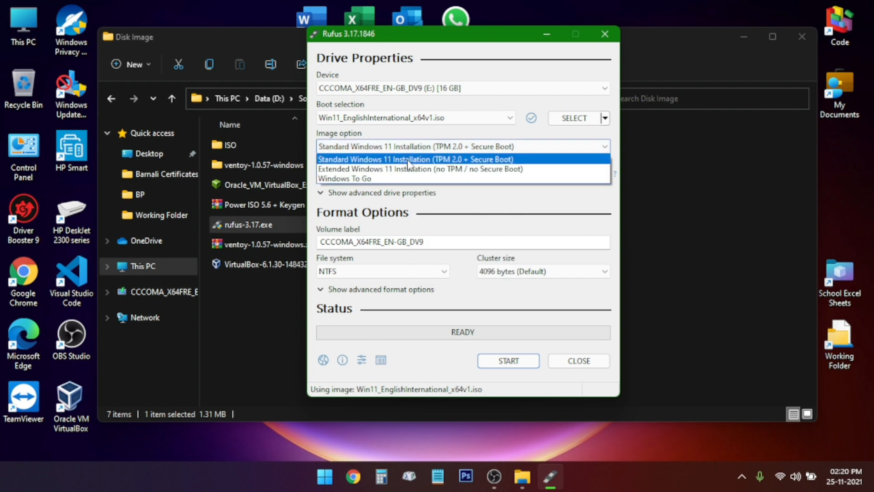
mouse_move(489, 162)
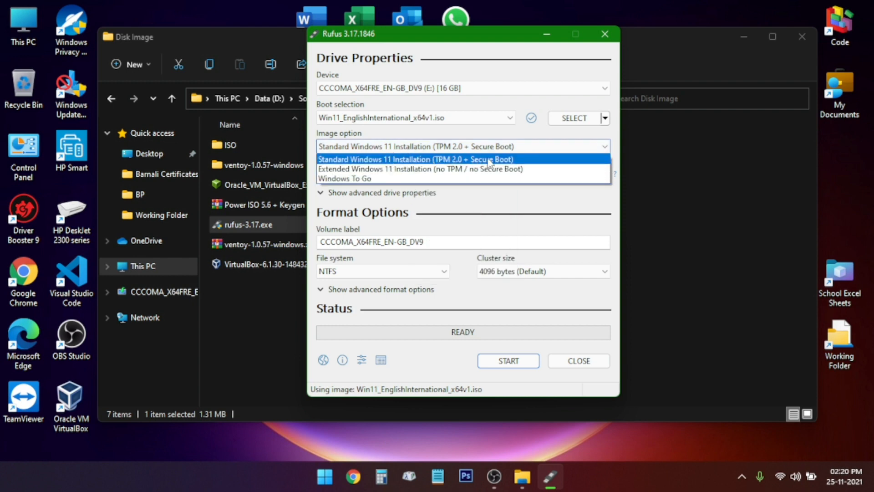
mouse_move(465, 164)
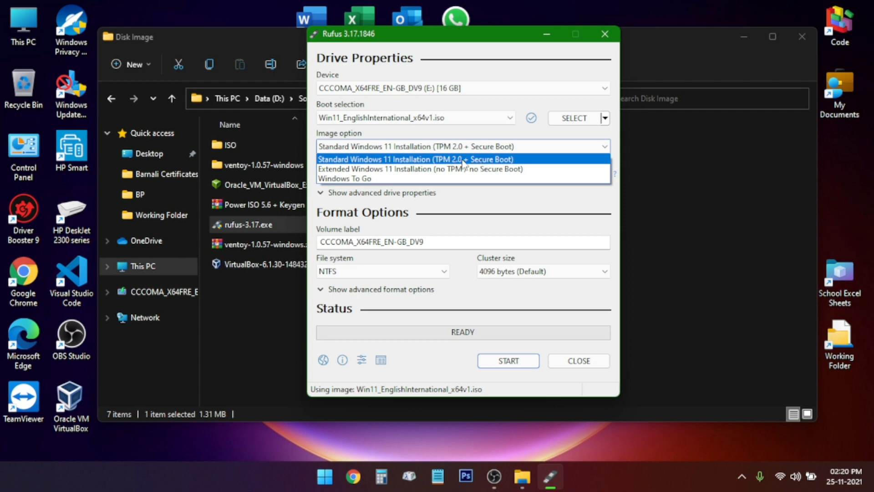
mouse_move(425, 172)
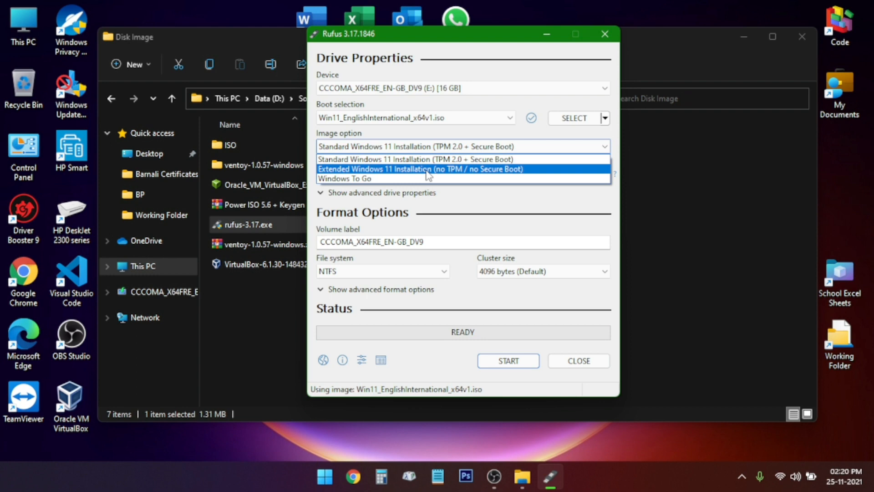
left_click(420, 169)
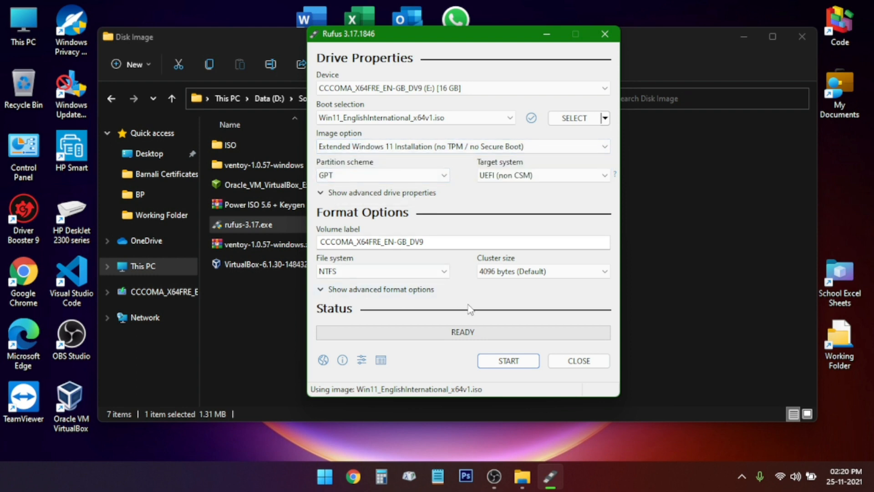
mouse_move(503, 363)
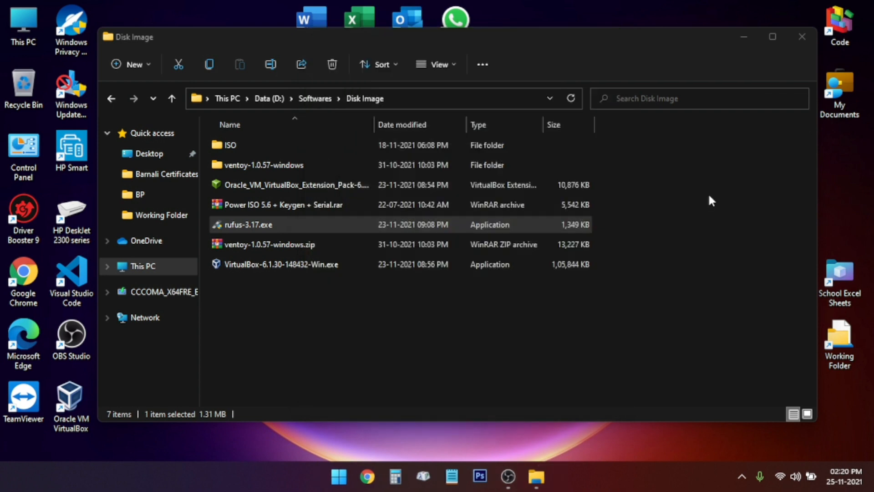
left_click(802, 37)
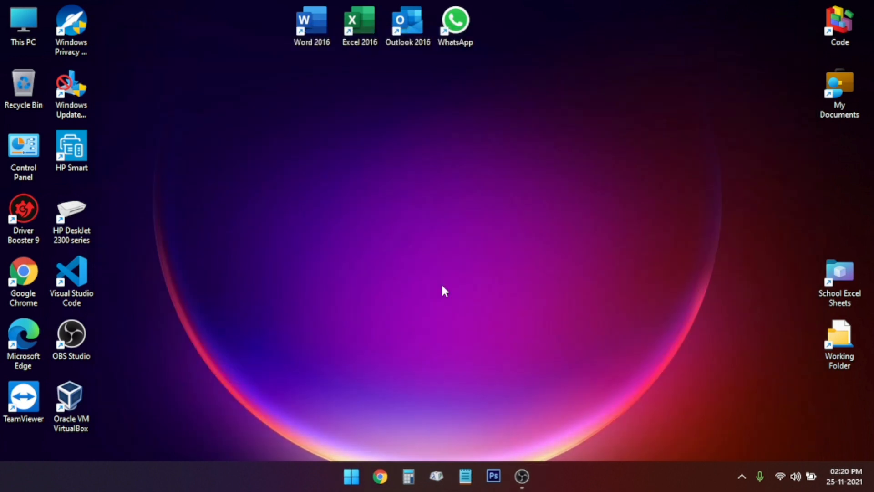
Restart the PC from the Start menu power options
left_click(351, 477)
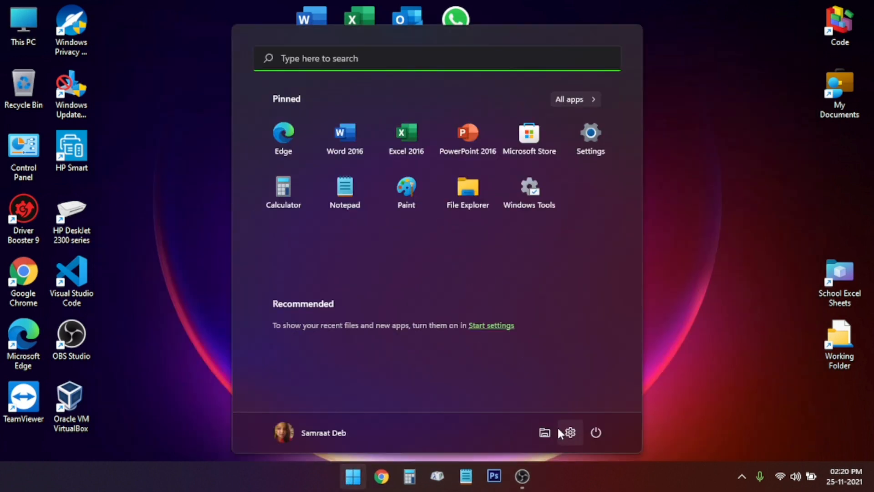
left_click(595, 433)
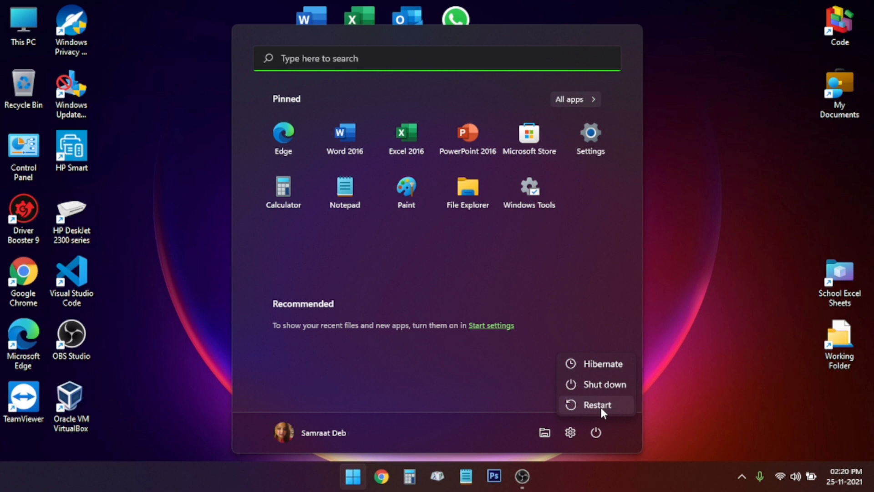
mouse_move(658, 430)
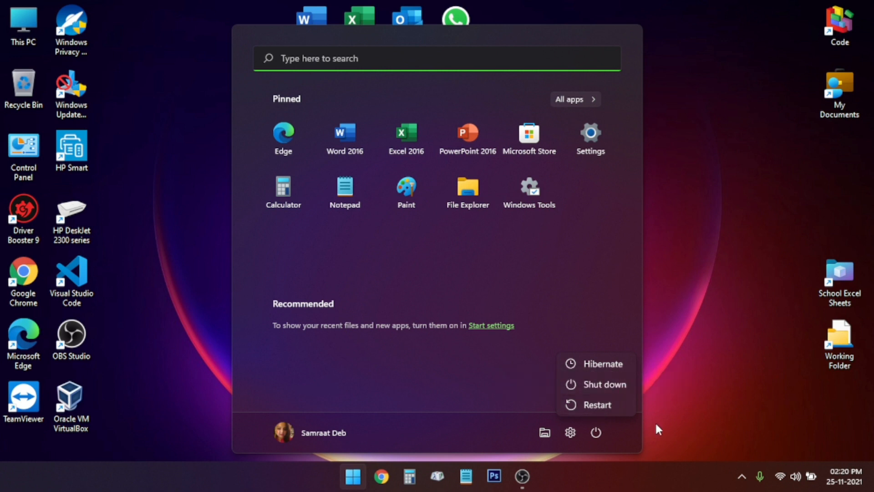
left_click(597, 405)
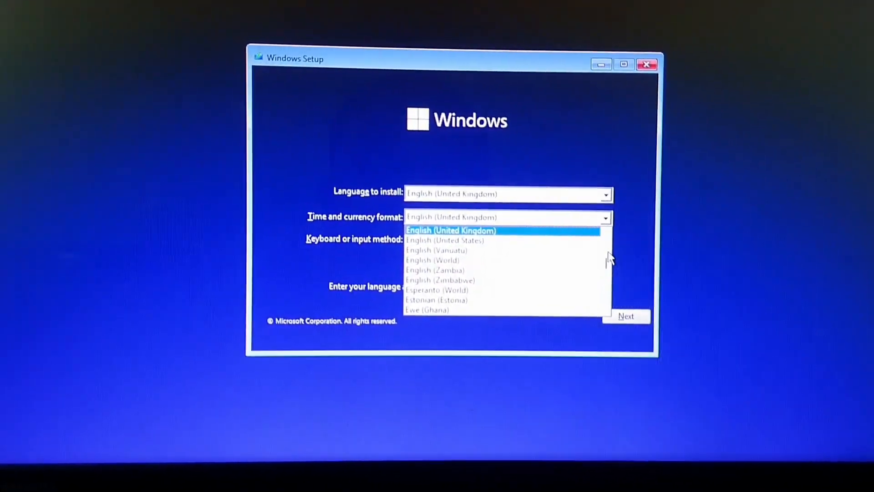
Pick English (India) as the time and currency format and proceed
scroll("down", 3)
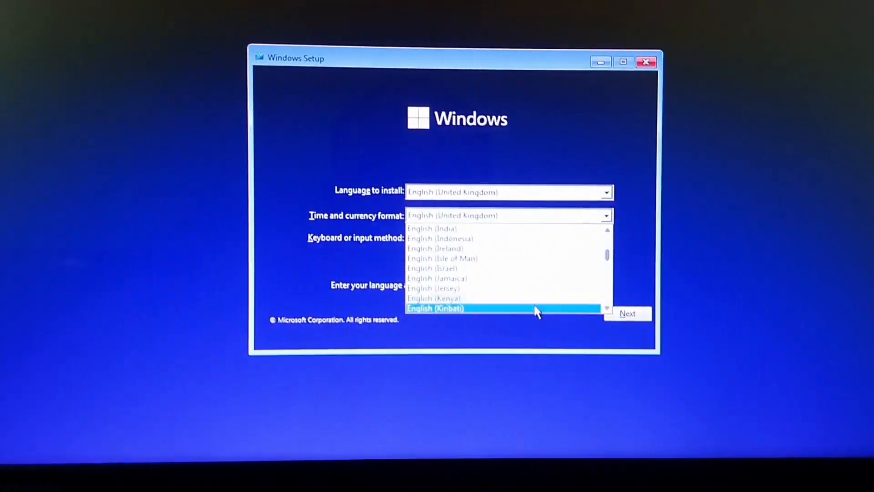
left_click(431, 228)
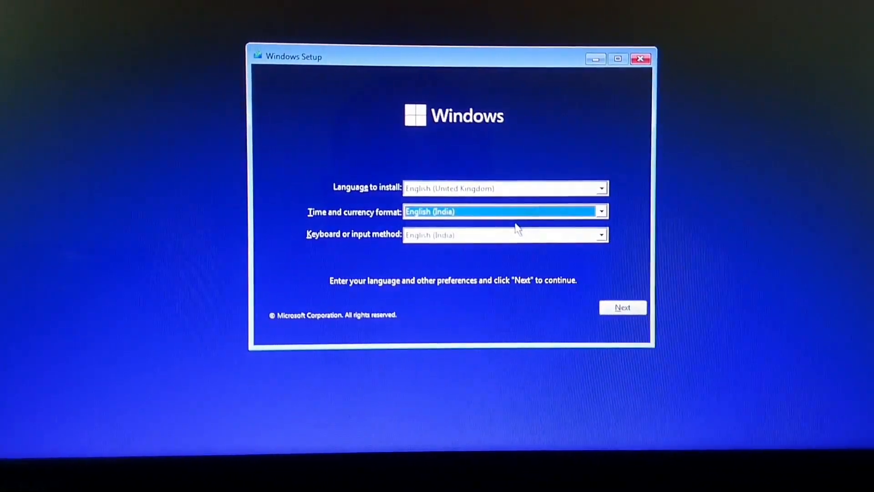
left_click(623, 307)
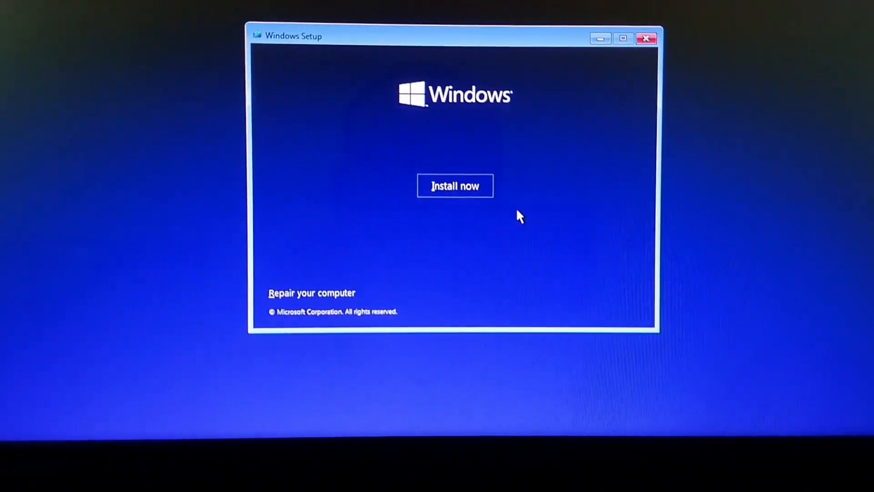
Click Install now, accept the licence terms, and choose Custom: Install Windows only
left_click(455, 186)
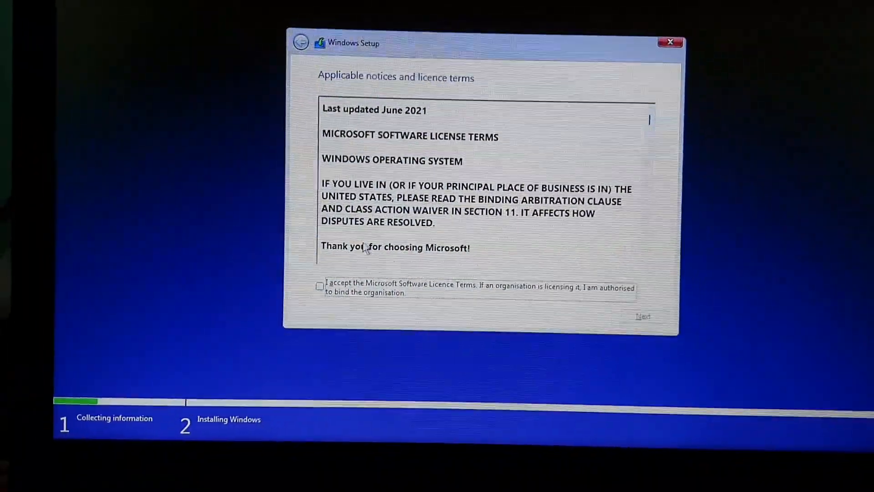
left_click(320, 286)
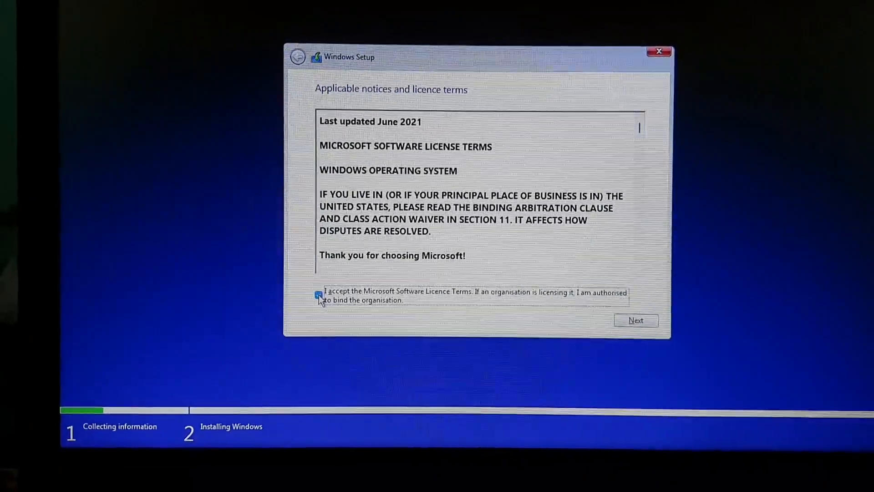
left_click(636, 320)
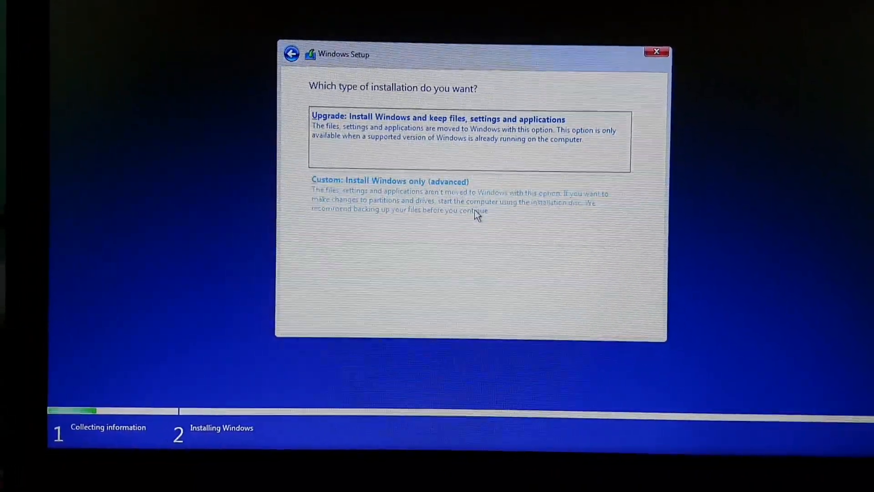
left_click(389, 181)
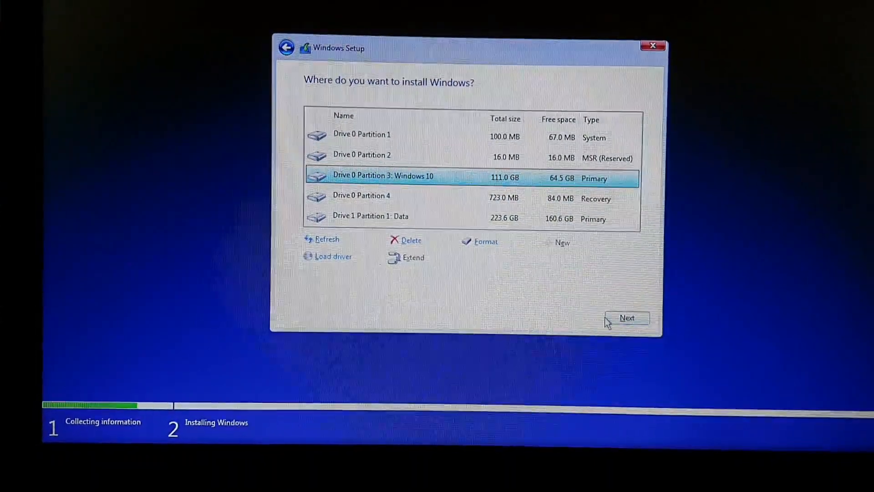
left_click(627, 317)
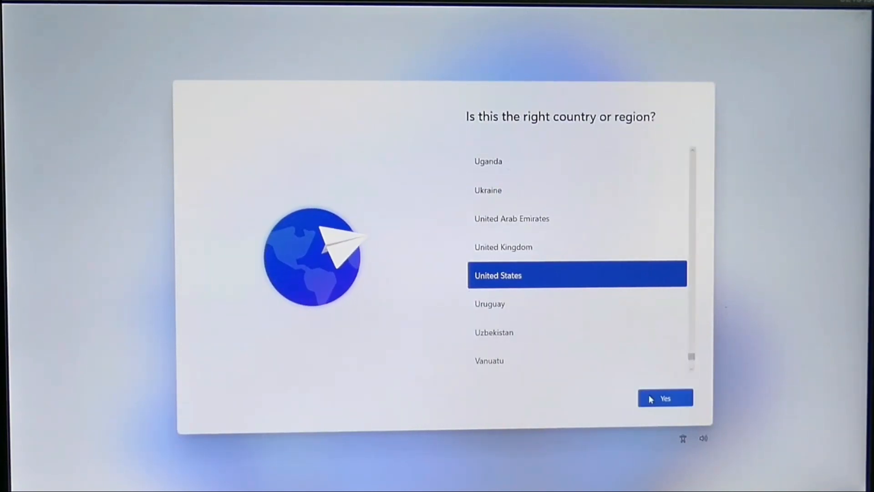
Confirm United States region and US keyboard layout in setup
left_click(665, 398)
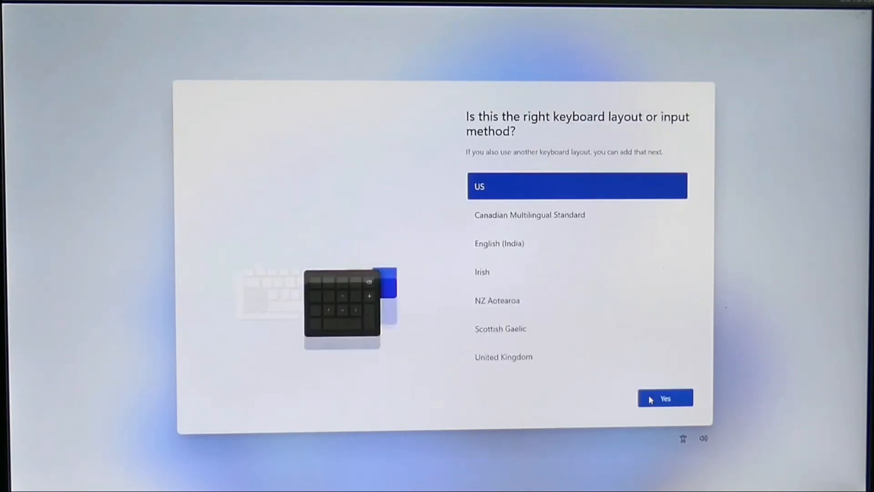
left_click(665, 398)
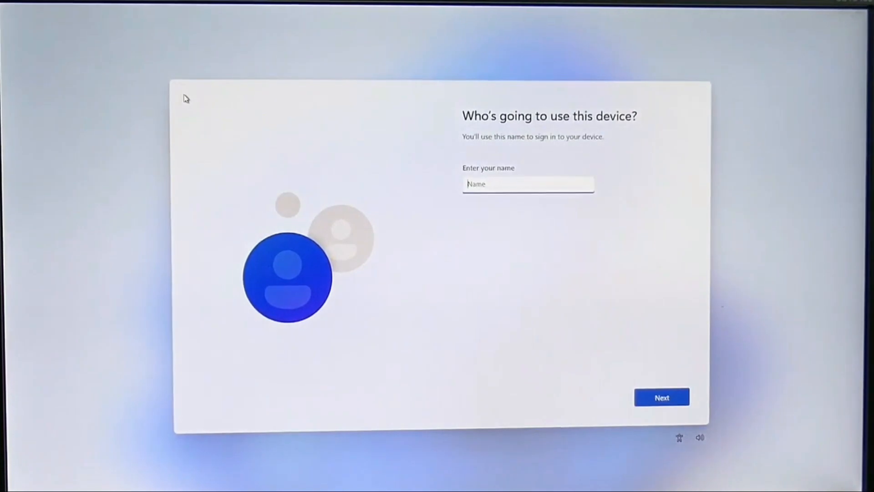
Name the account 'User', switch location access off, and accept the privacy settings
type("User")
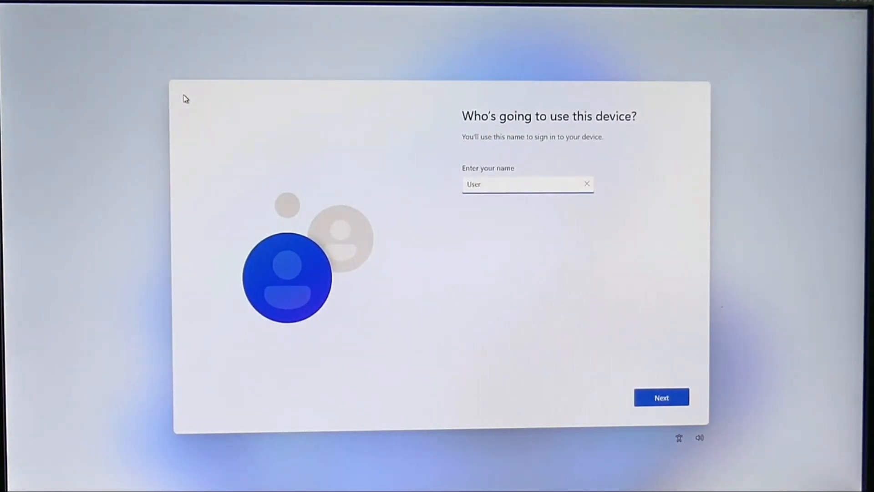
left_click(661, 396)
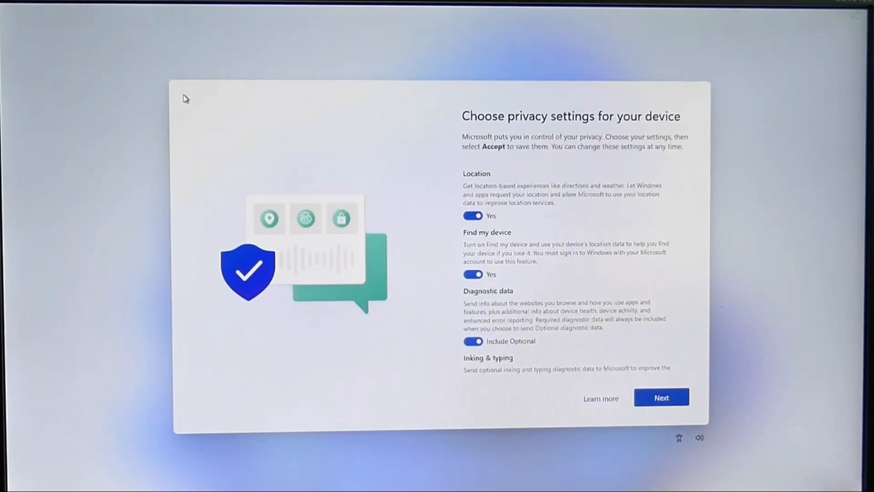
left_click(473, 215)
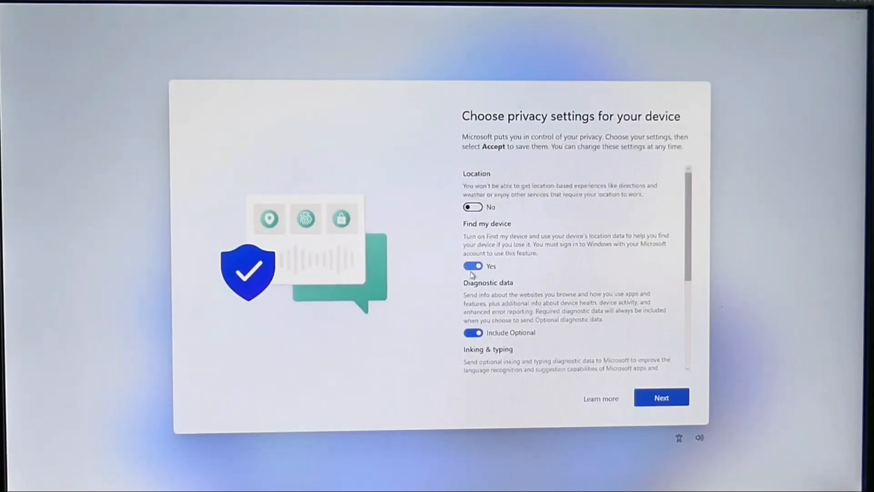
scroll("down", 3)
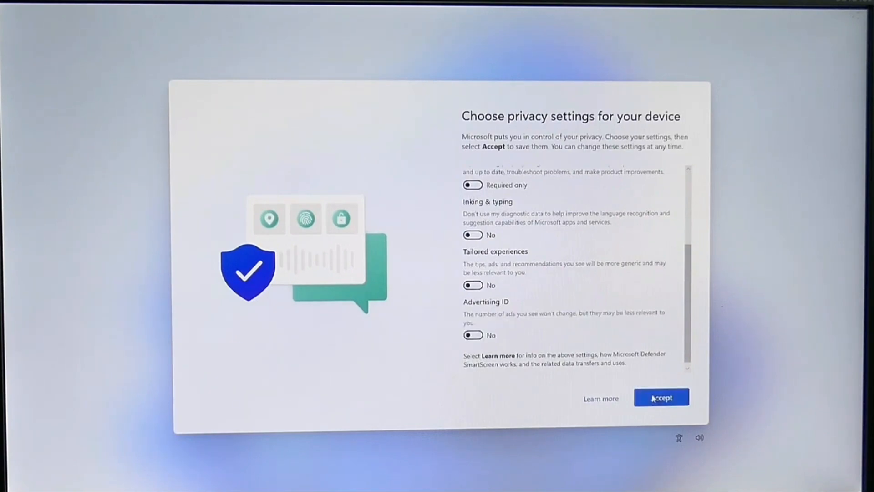
left_click(661, 397)
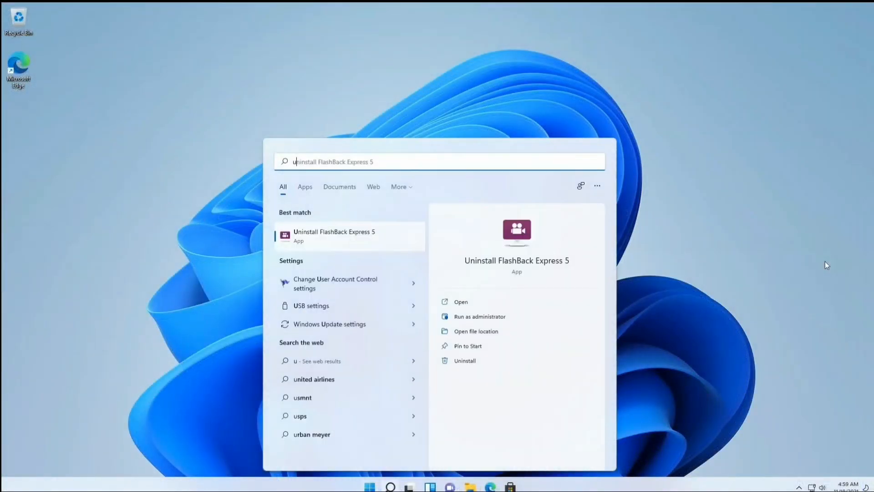
Find Windows Update by searching 'update', start the pending downloads, then close Settings
type("update")
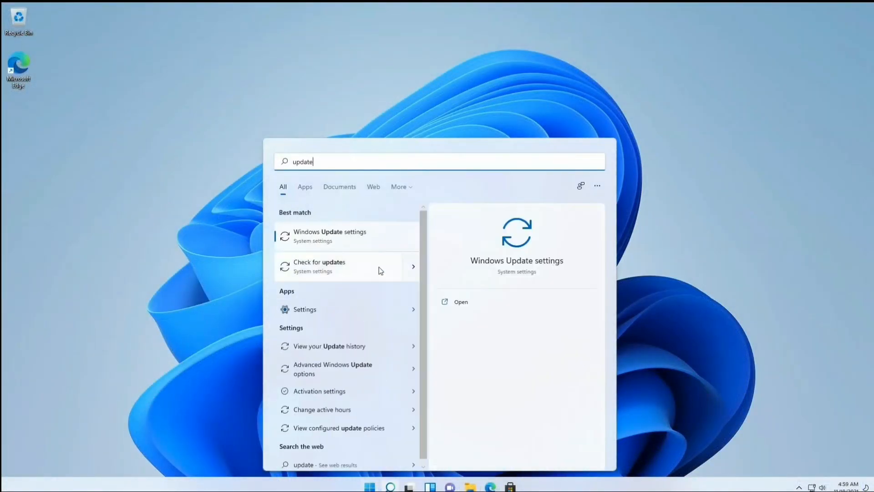
left_click(329, 235)
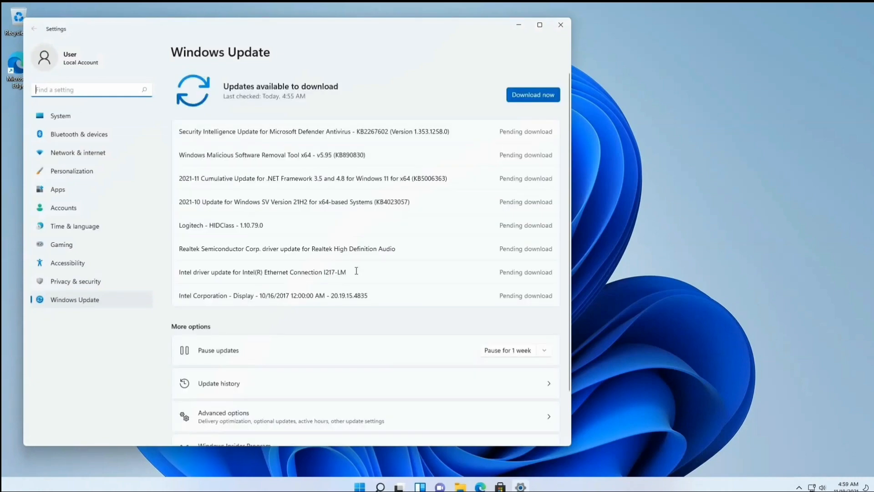
mouse_move(478, 119)
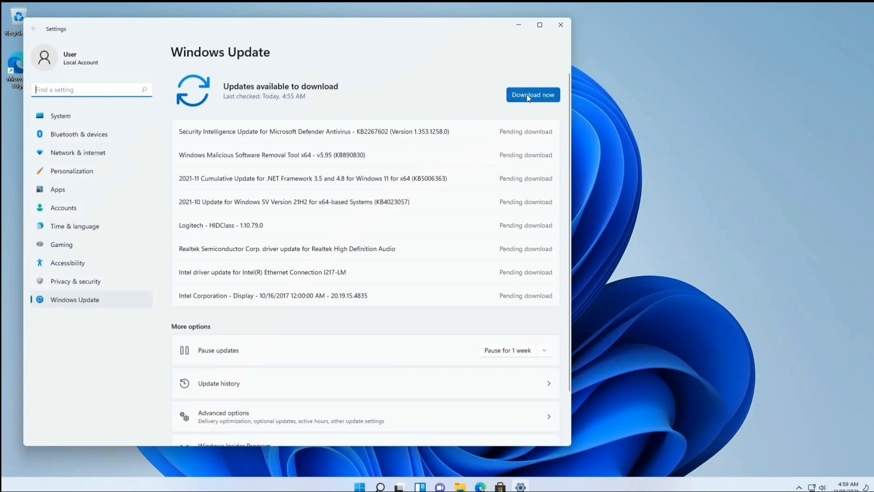
left_click(533, 95)
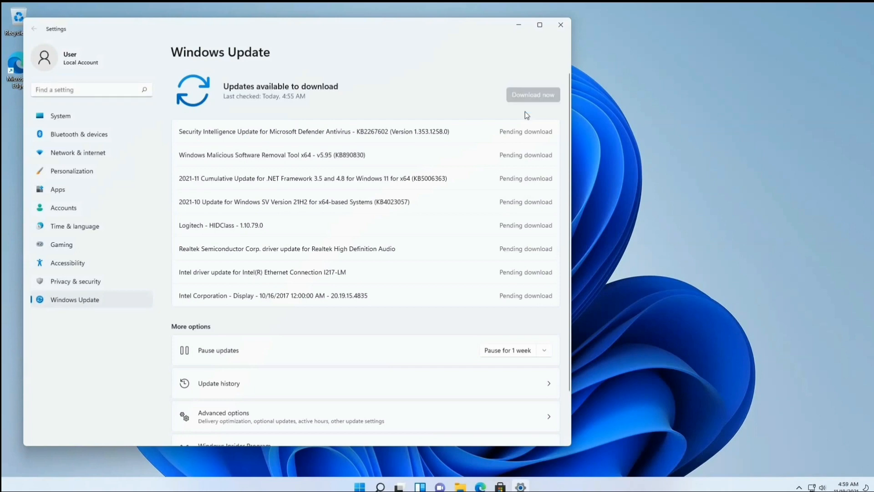
left_click(560, 24)
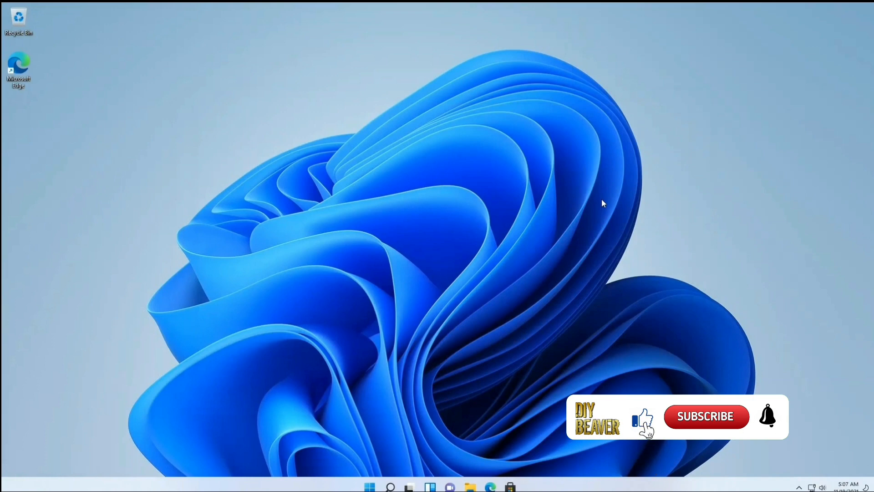
mouse_move(707, 428)
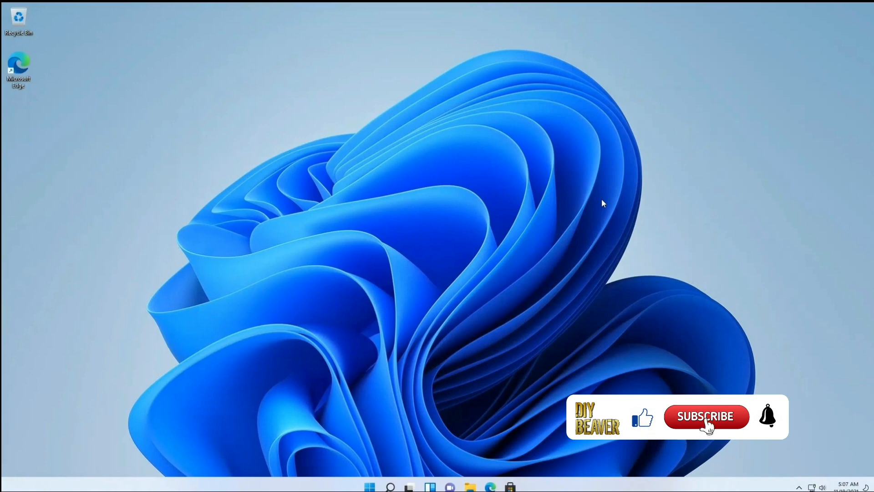